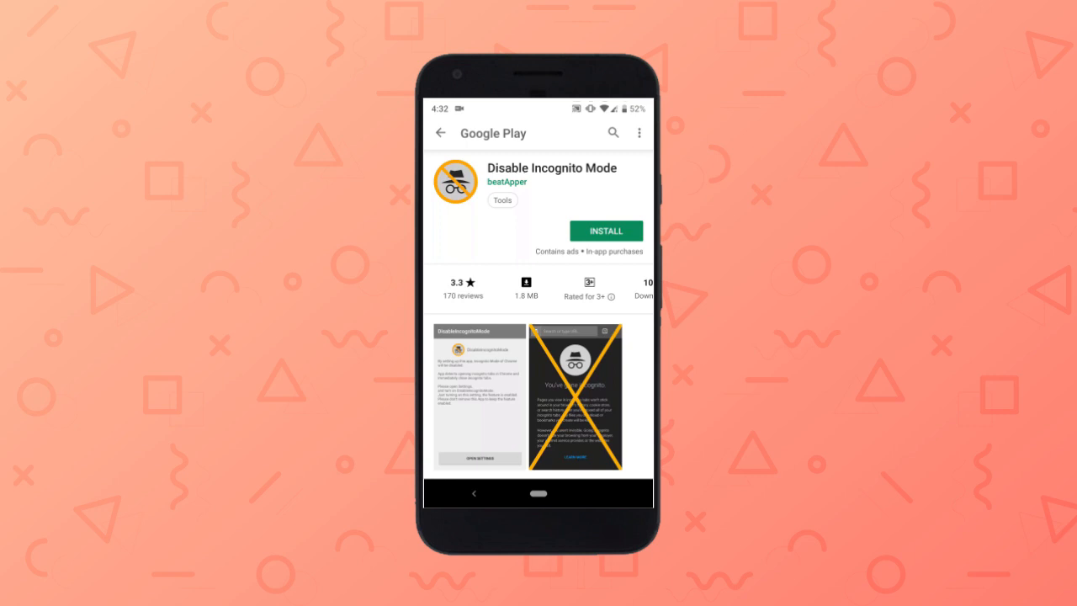
# Install and launch Disable Incognito Mode, then go to its notification access setting.
pyautogui.click(605, 230)
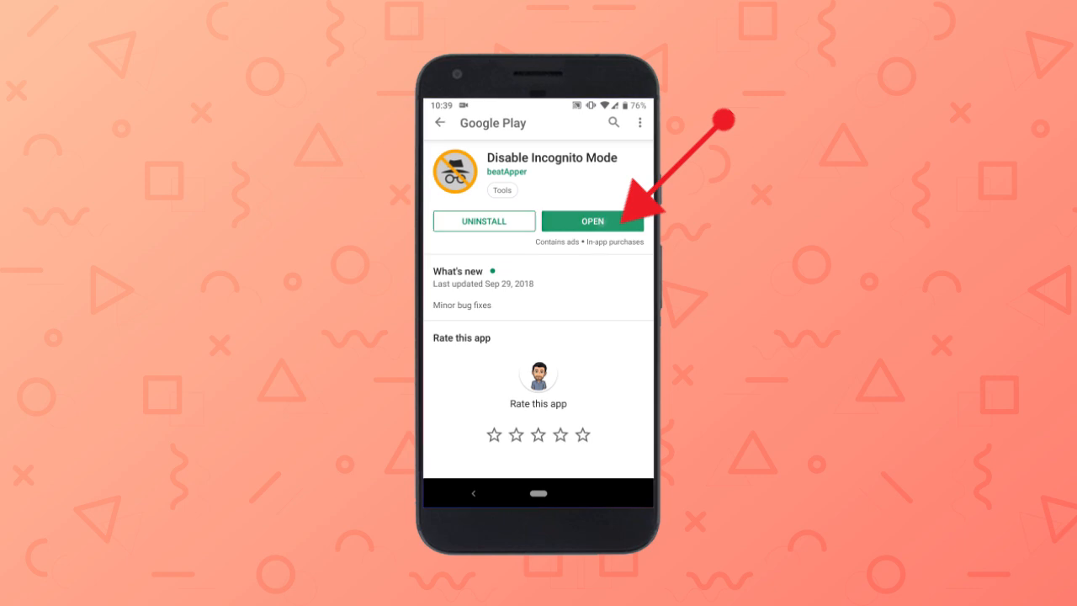
pyautogui.click(592, 221)
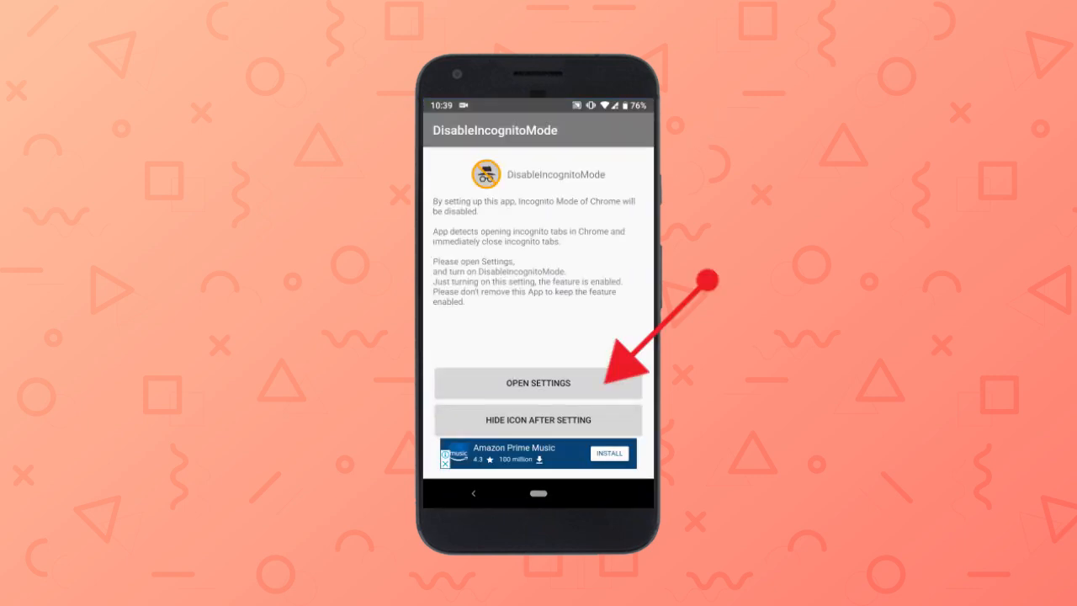
pyautogui.click(538, 382)
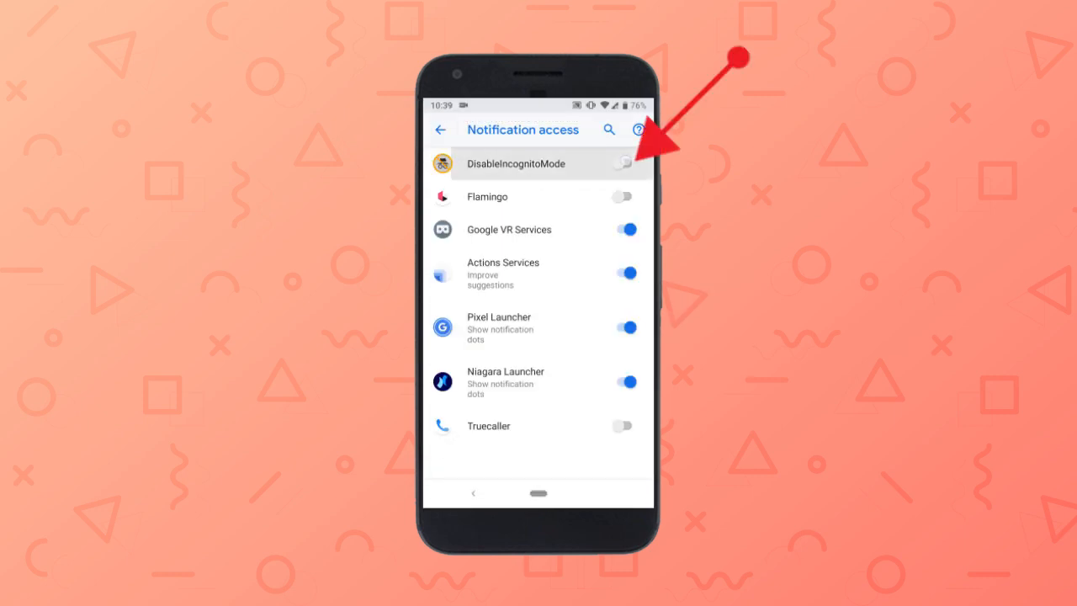
# Grant DisableIncognitoMode notification access via Allow, then switch that access back off.
pyautogui.click(623, 163)
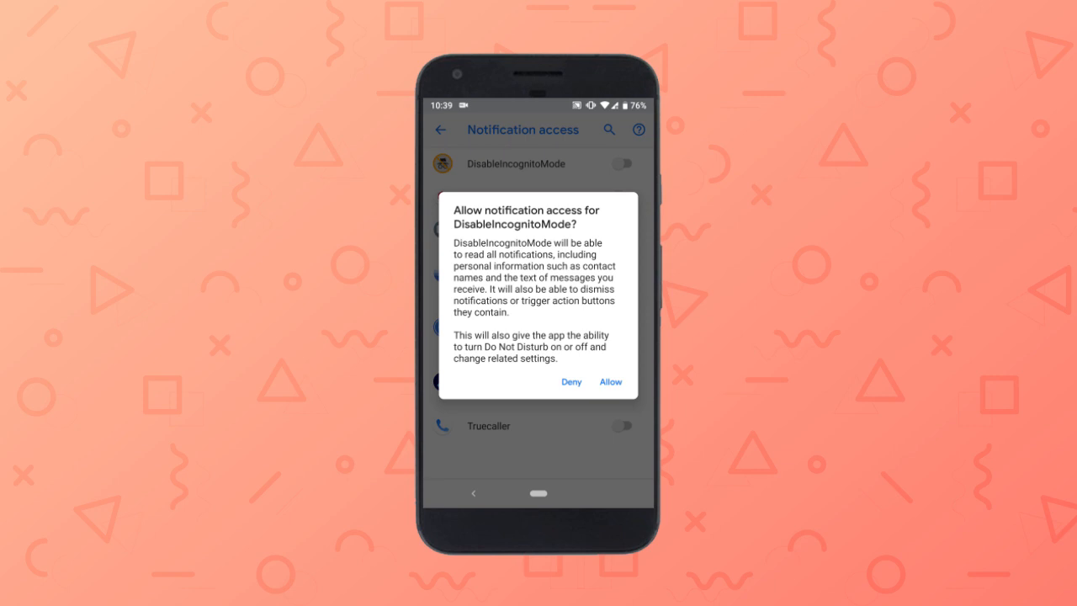
pyautogui.click(610, 381)
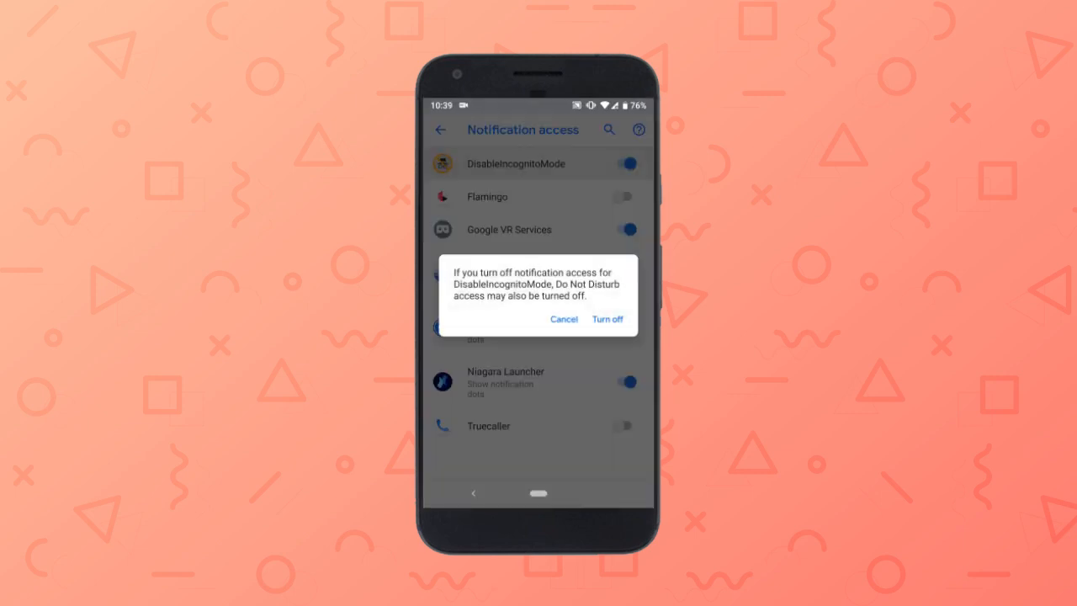
pyautogui.click(607, 318)
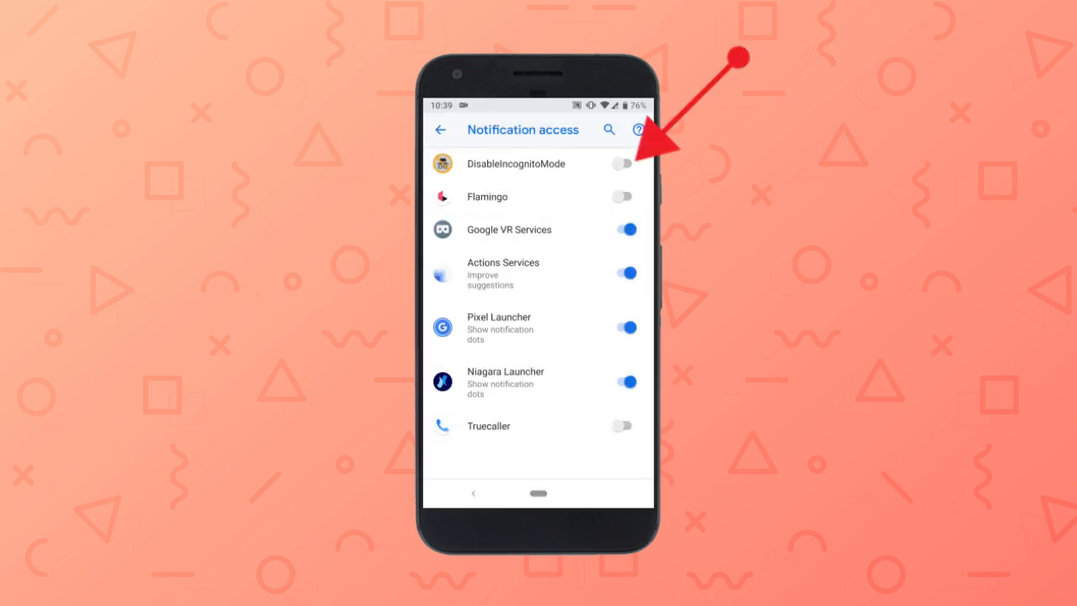